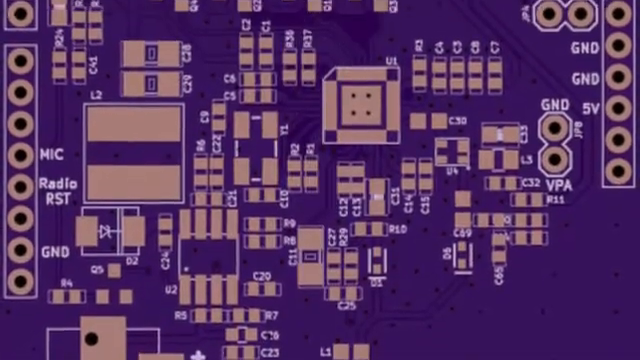
pyautogui.scroll(-3)
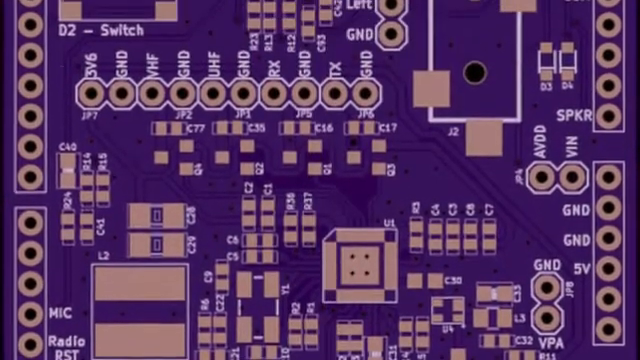